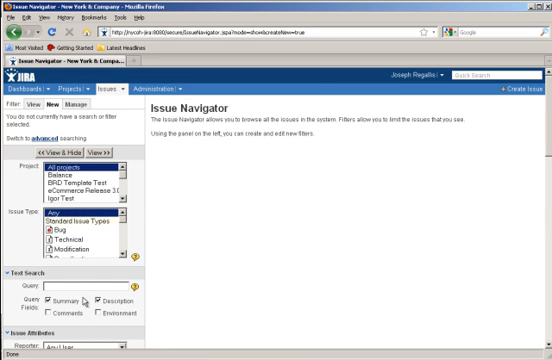
List the matching issues and start saving the current search as a named filter.
scroll(down, 3)
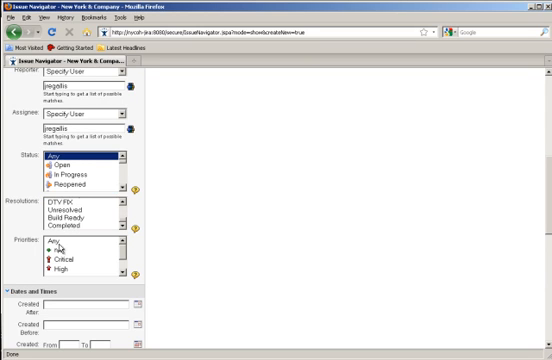
scroll(down, 3)
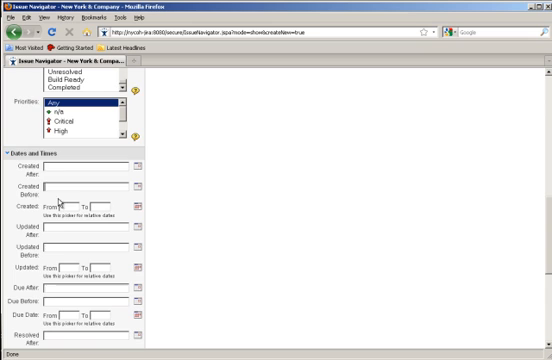
scroll(down, 3)
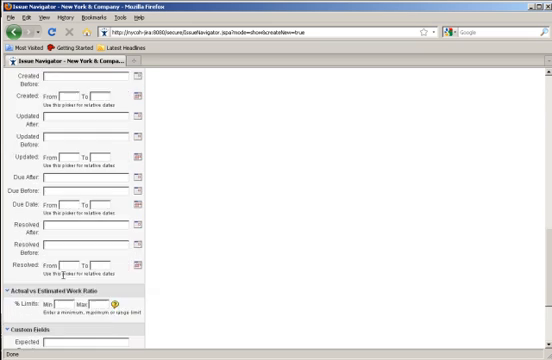
scroll(down, 3)
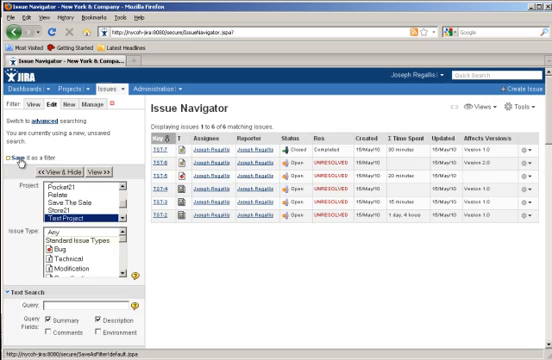
click(28, 156)
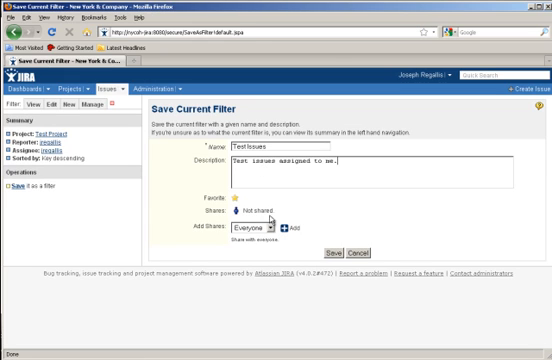